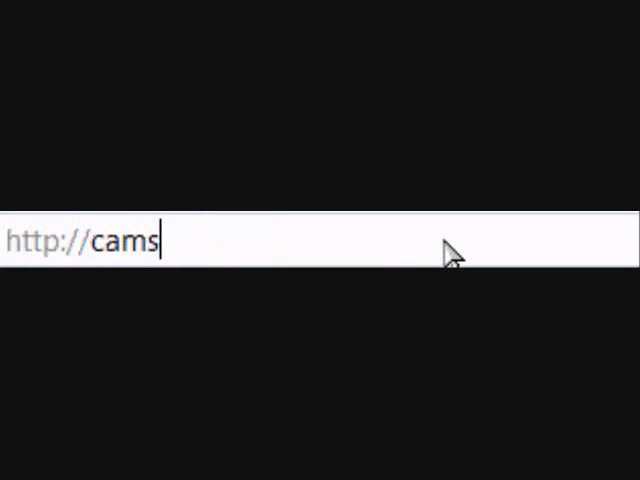
- Enter the camstudio.org address to load the CamStudio open source homepage
{"action": "type", "text": "tudio.org/"}
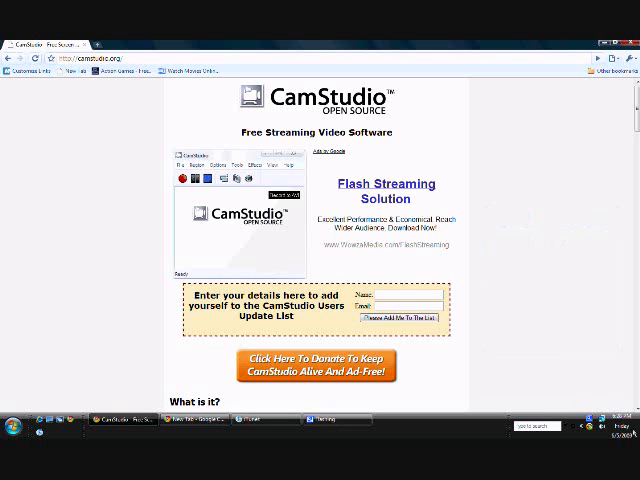
{"action": "mouse_move", "coordinate": [150, 184]}
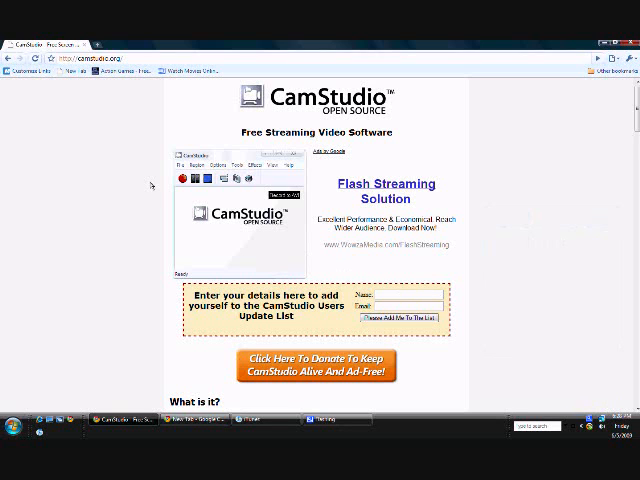
- Scroll down the CamStudio homepage past 'What is it?' to the where-to-get-it and cost section
{"action": "scroll", "scroll_direction": "down", "scroll_amount": 3}
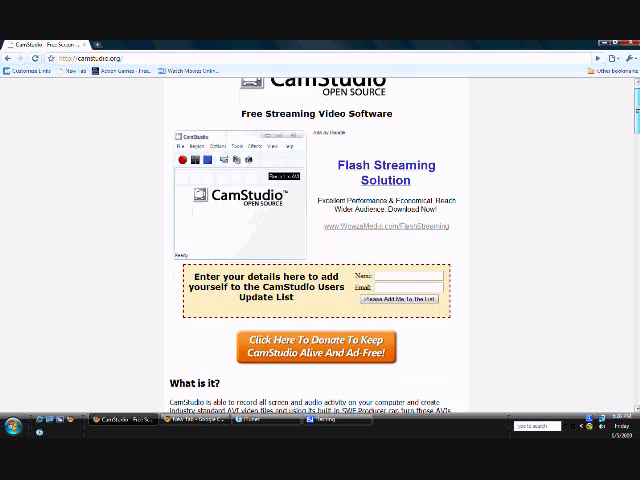
{"action": "scroll", "scroll_direction": "down", "scroll_amount": 3}
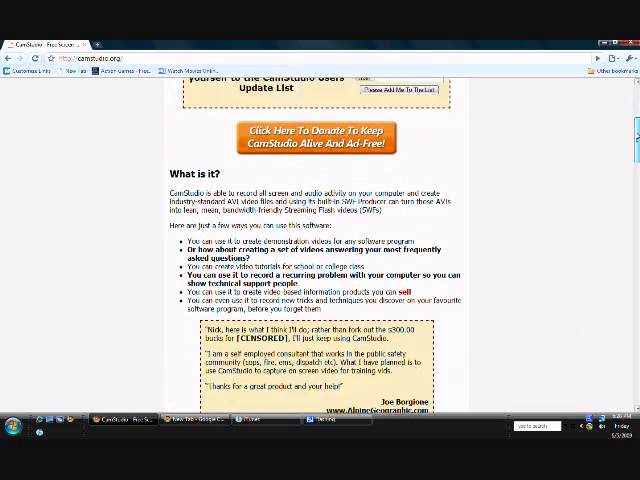
{"action": "scroll", "scroll_direction": "down", "scroll_amount": 3}
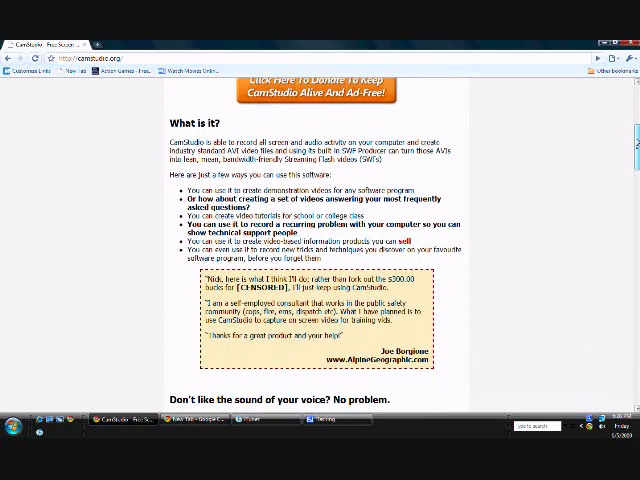
{"action": "scroll", "scroll_direction": "down", "scroll_amount": 3}
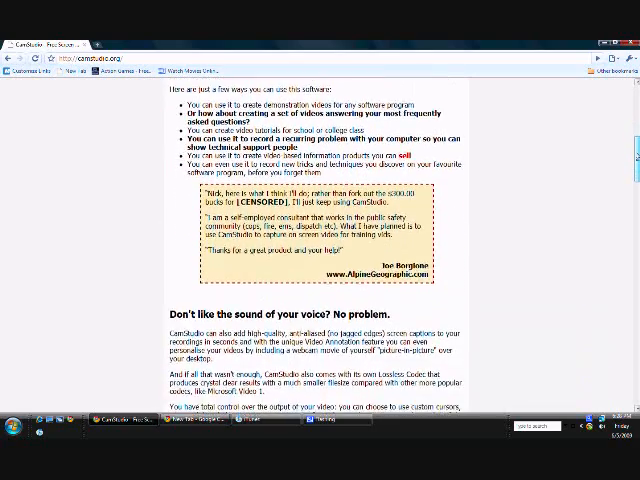
{"action": "scroll", "scroll_direction": "down", "scroll_amount": 3}
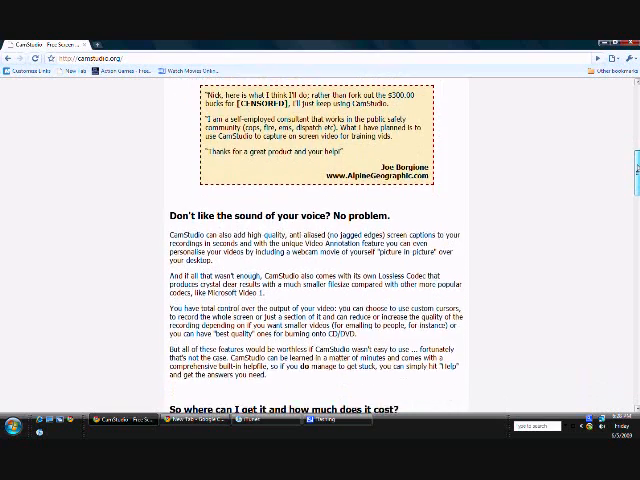
{"action": "scroll", "scroll_direction": "down", "scroll_amount": 3}
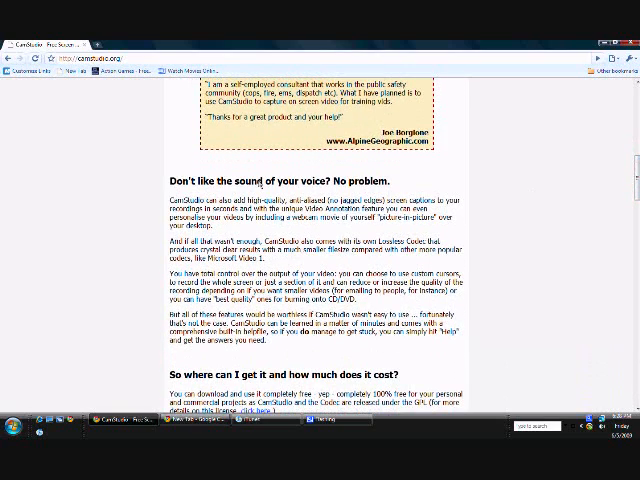
{"action": "double_click", "coordinate": [184, 180]}
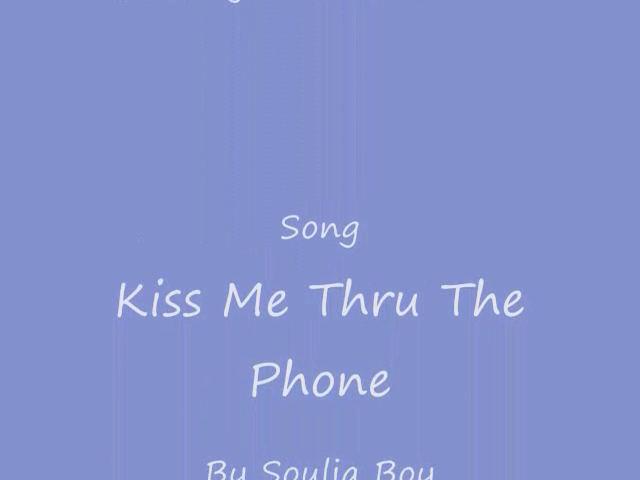
- Scroll the title card down to the artist line for Kiss Me Thru The Phone by Soulja Boy
{"action": "scroll", "scroll_direction": "down", "scroll_amount": 3}
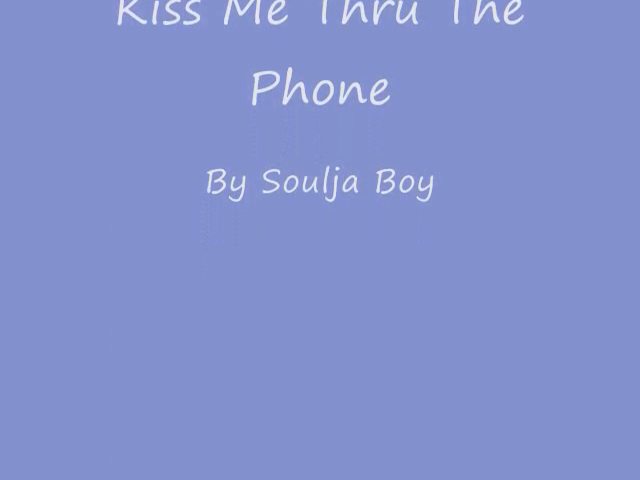